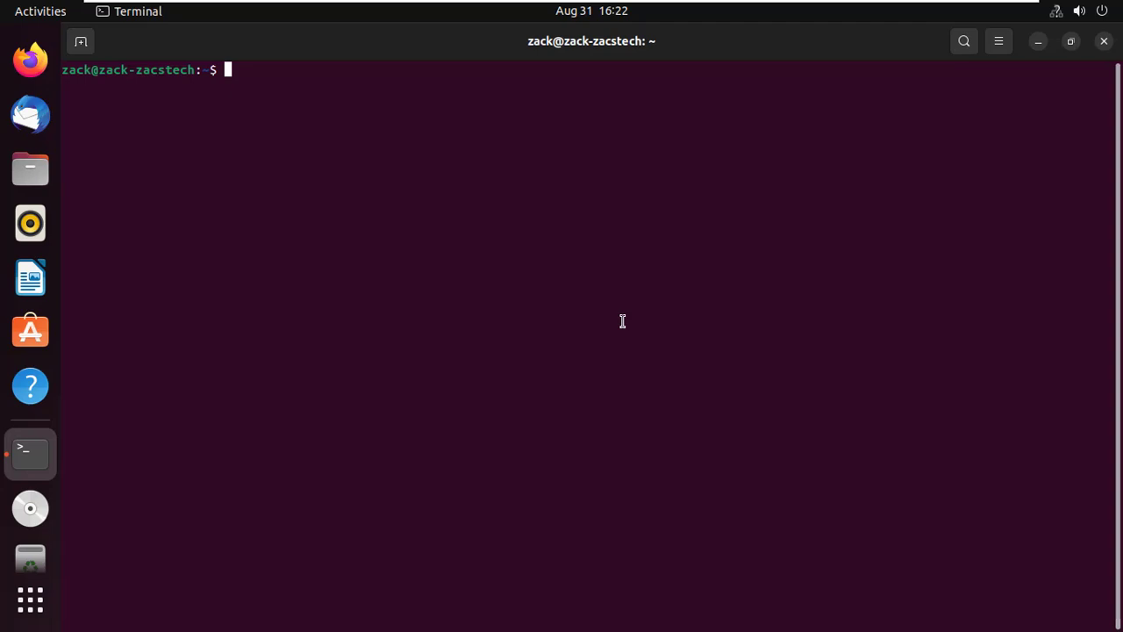
Run sudo apt update, then enter egrep -c '(vmx|svm)' /proc/cpuinfo at the prompt
text(s)
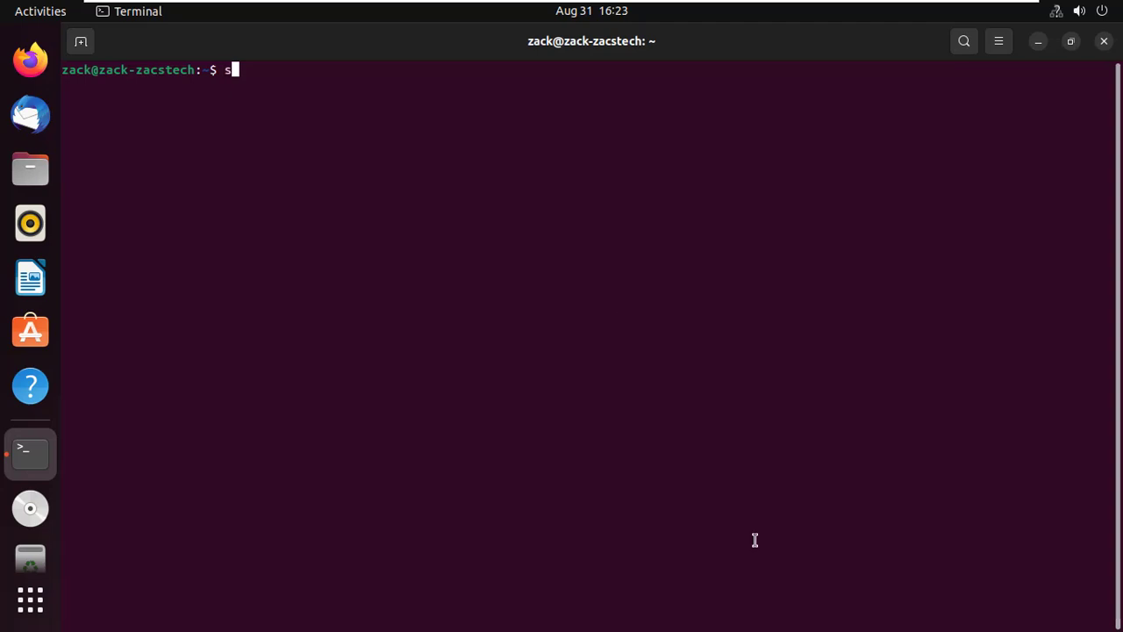
text(udo apt)
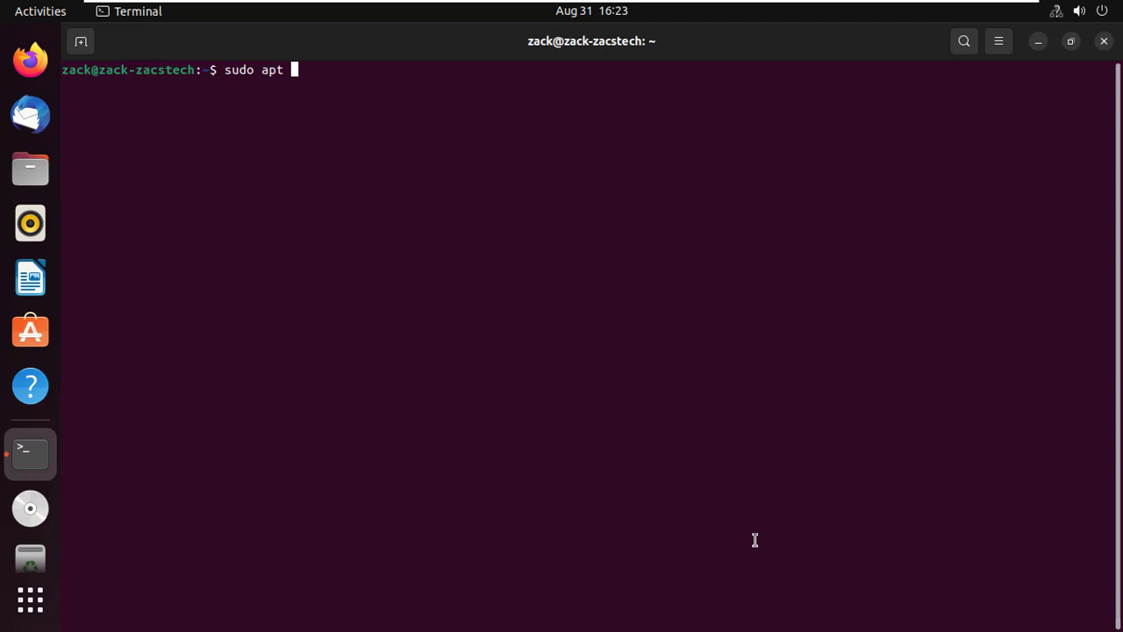
text(update)
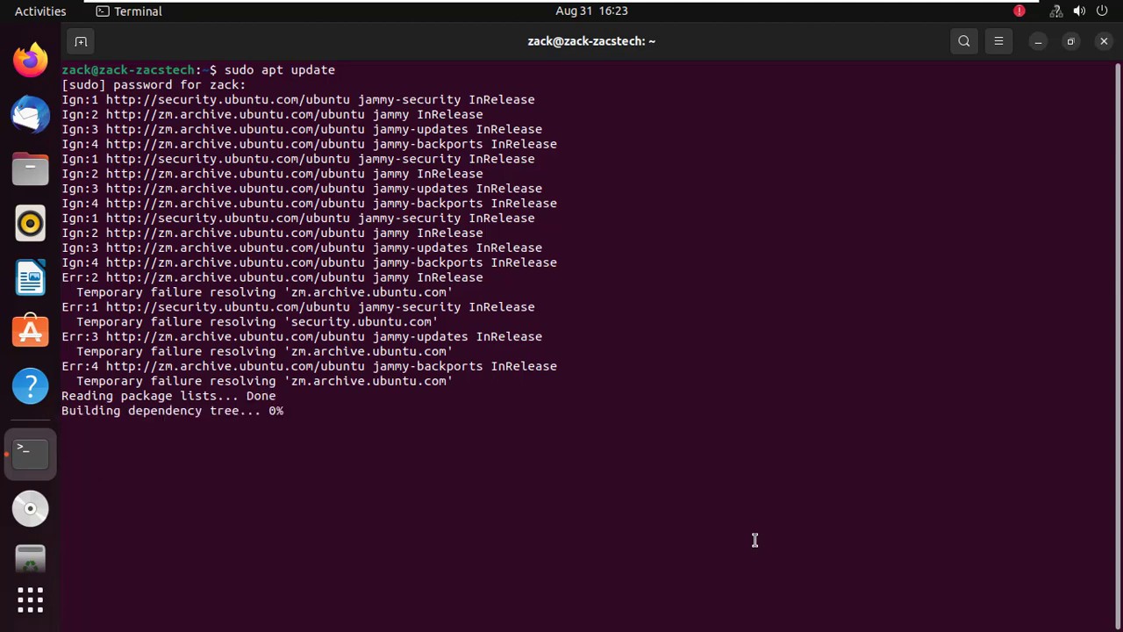
text(egrep -c '(vmx|svm)' /proc/cpuinfo)
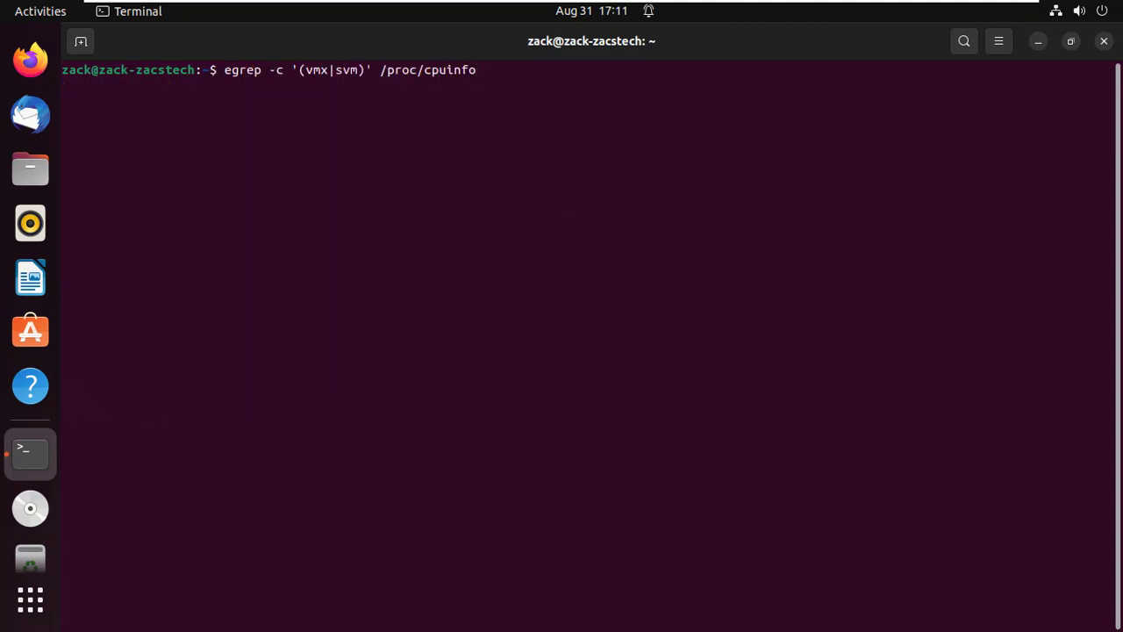
Count the vmx/svm CPU flags and install cpu-checker, confirming with y
key(Return)
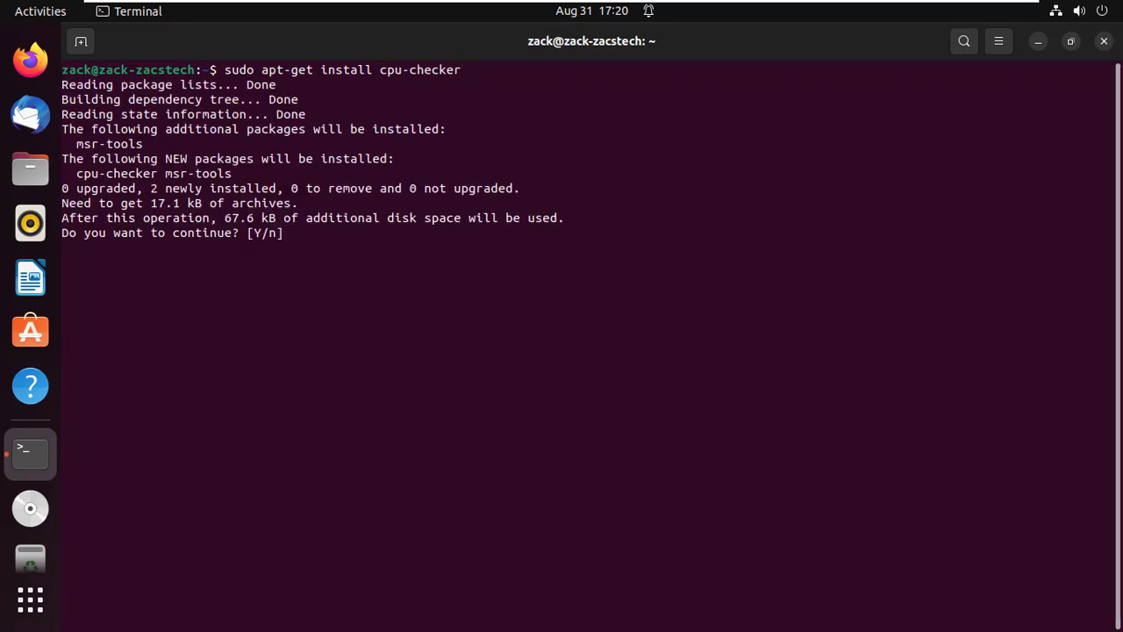
text(y)
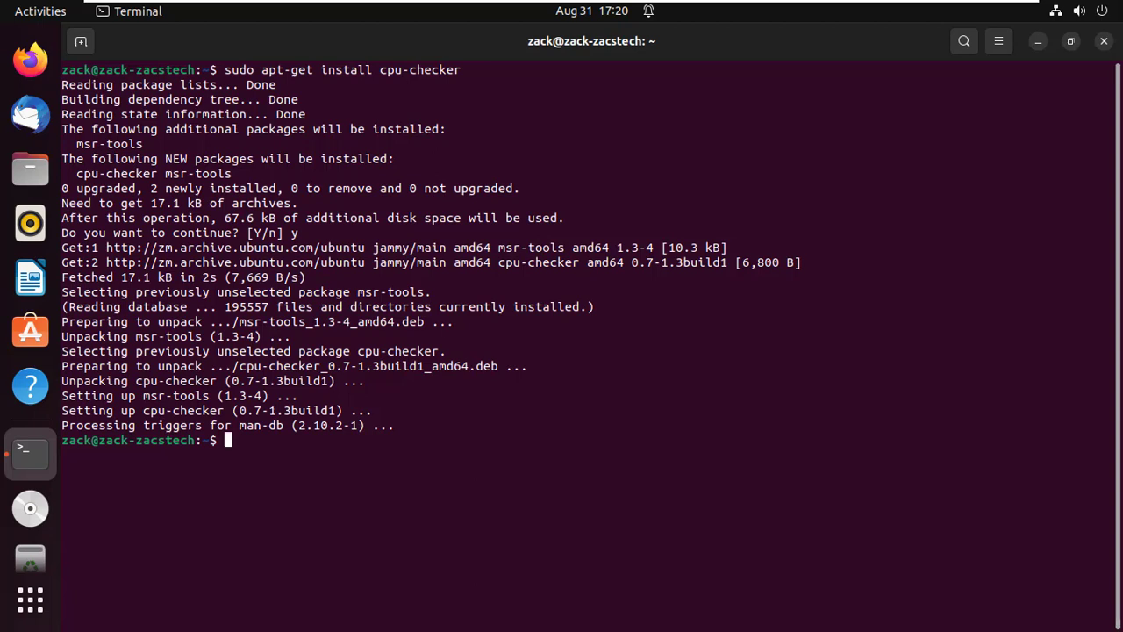
text(cle)
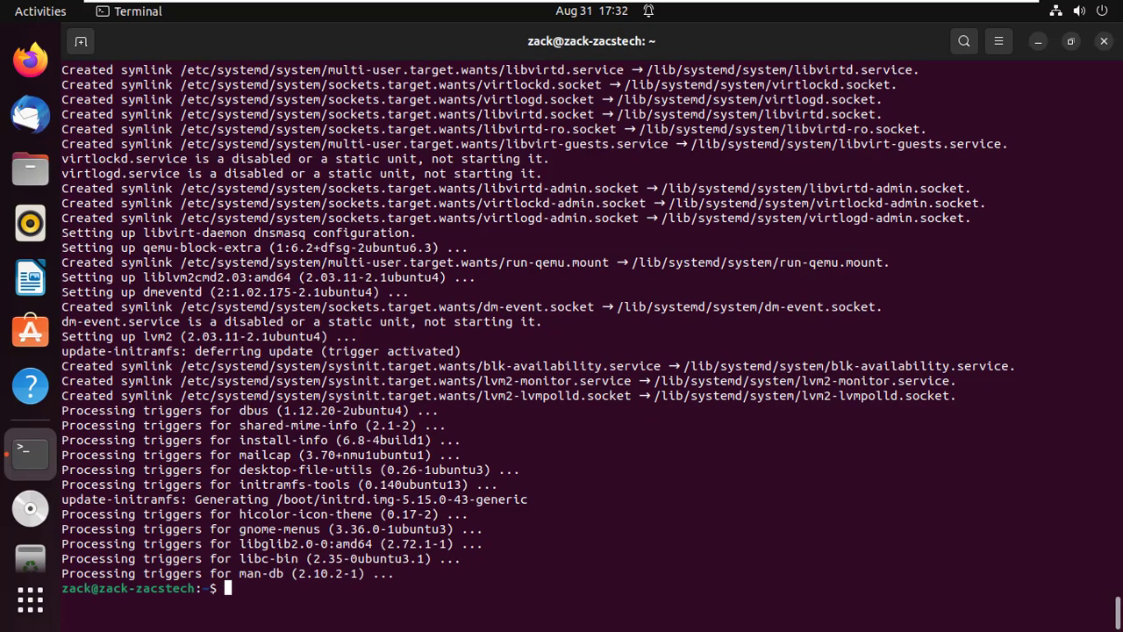
Clear the screen after the libvirt, QEMU and virt-manager package install
text(clear)
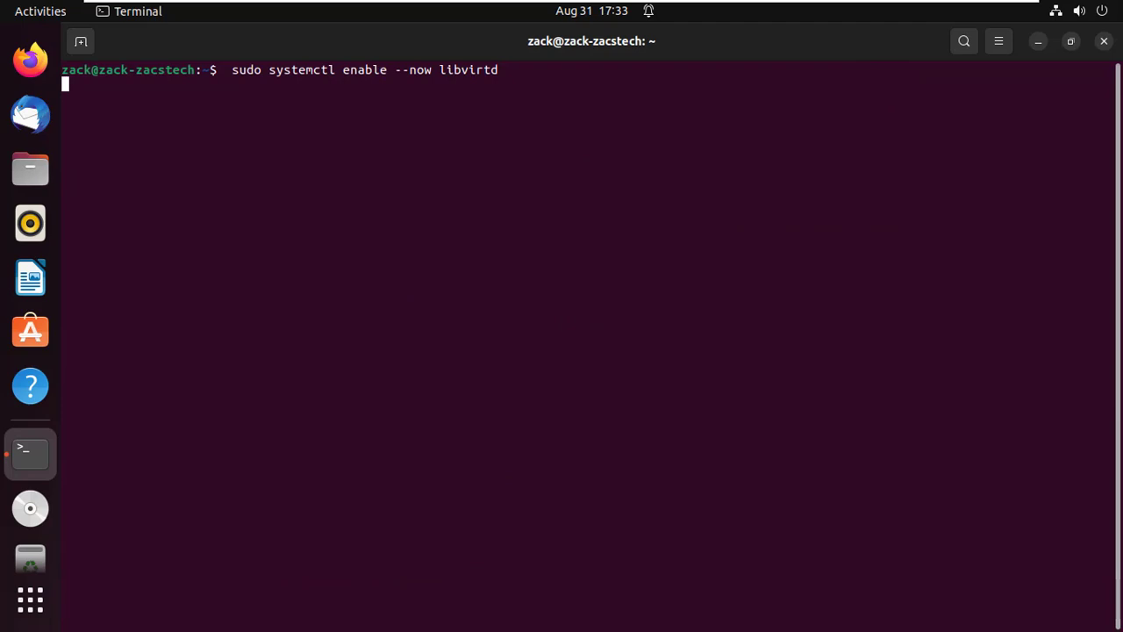
Enable and start libvirtd, check its status shows active (running), then clear
key(Return)
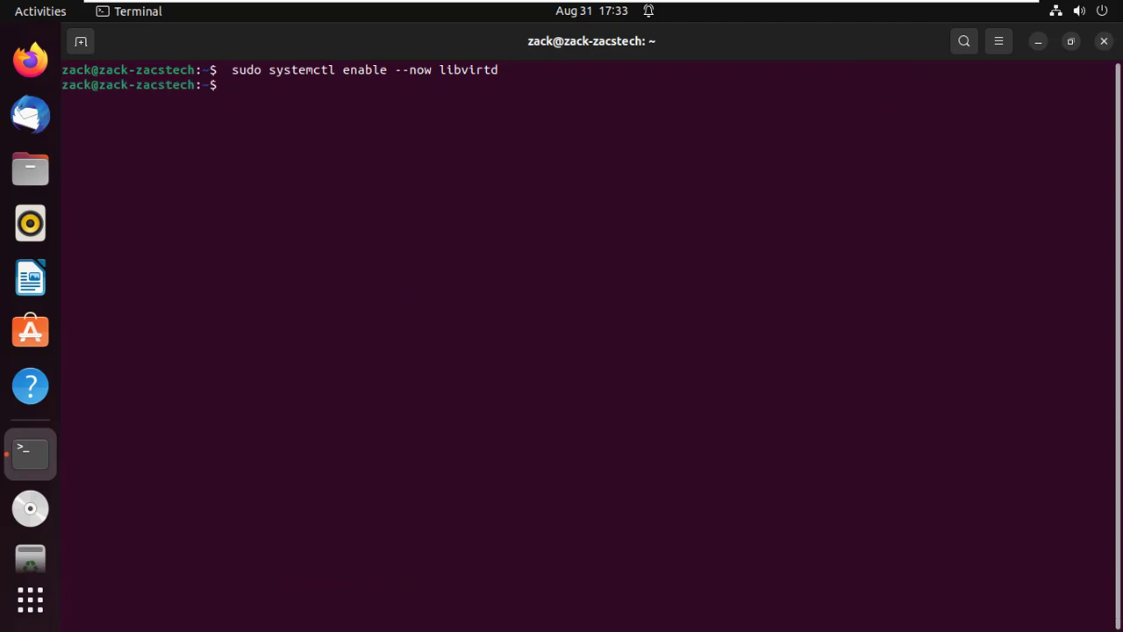
text(sudo systemctl start libvirtd)
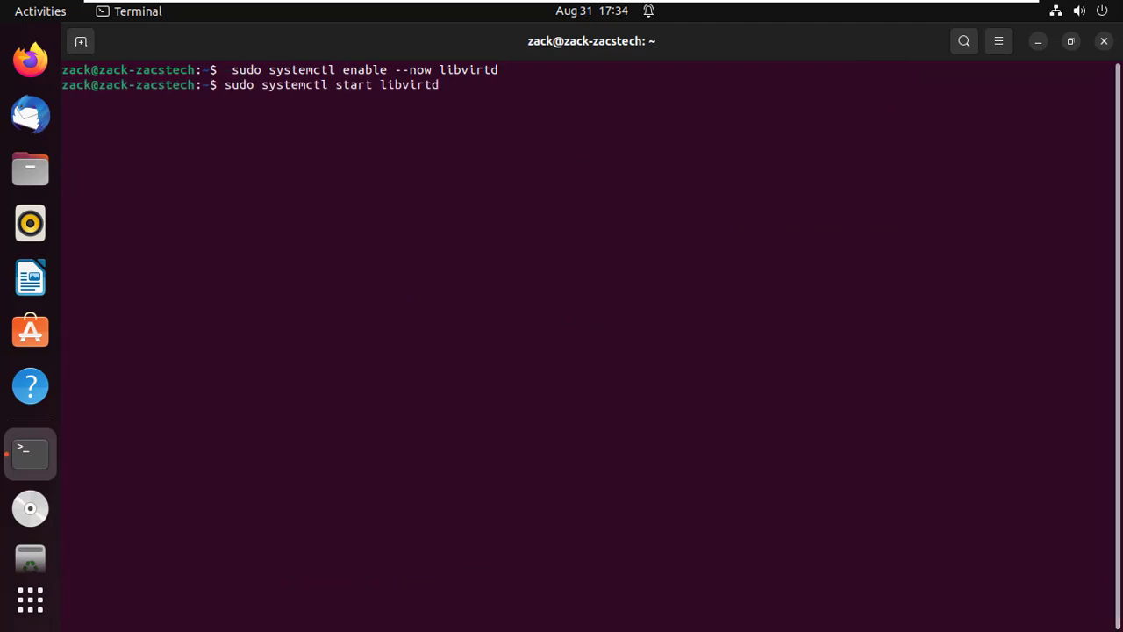
key(Return)
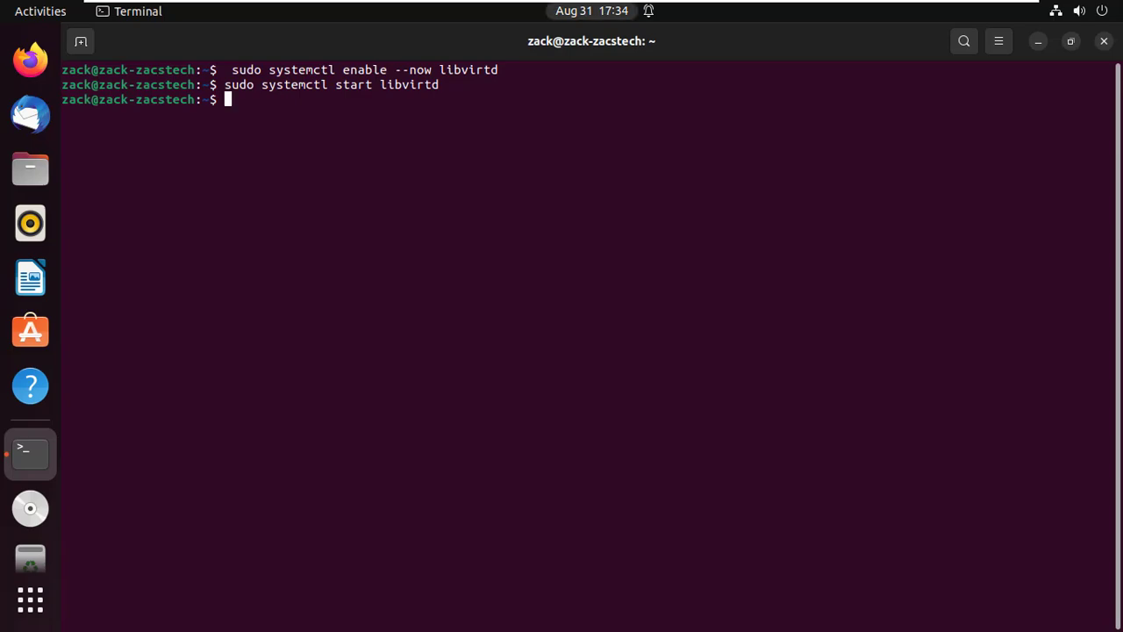
text(sudo systemctl status libvirtd)
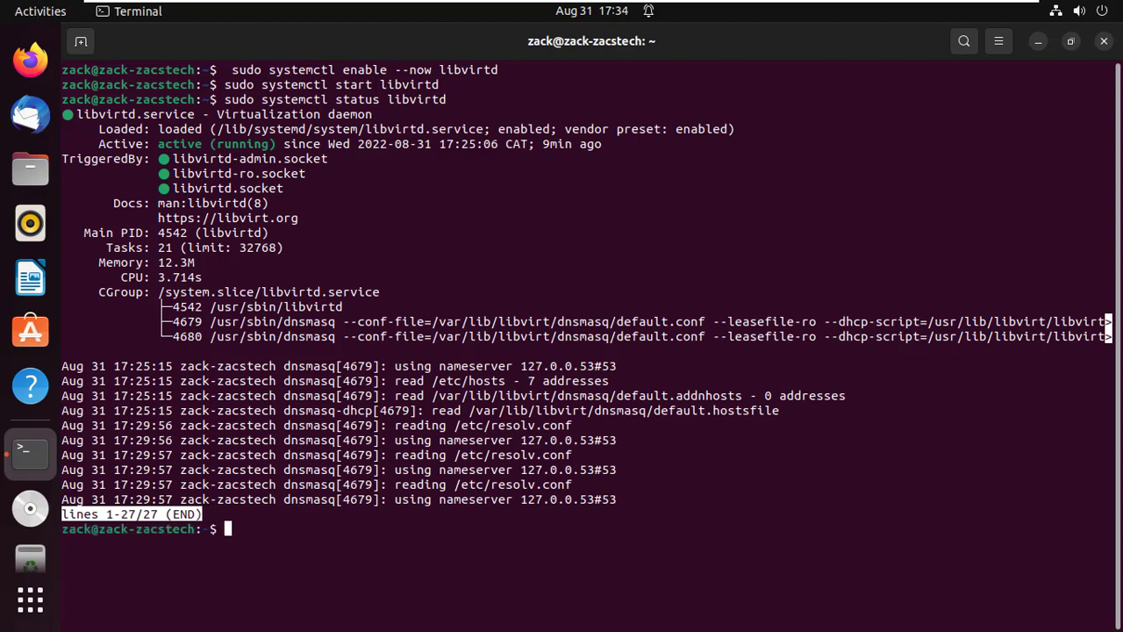
text(c)
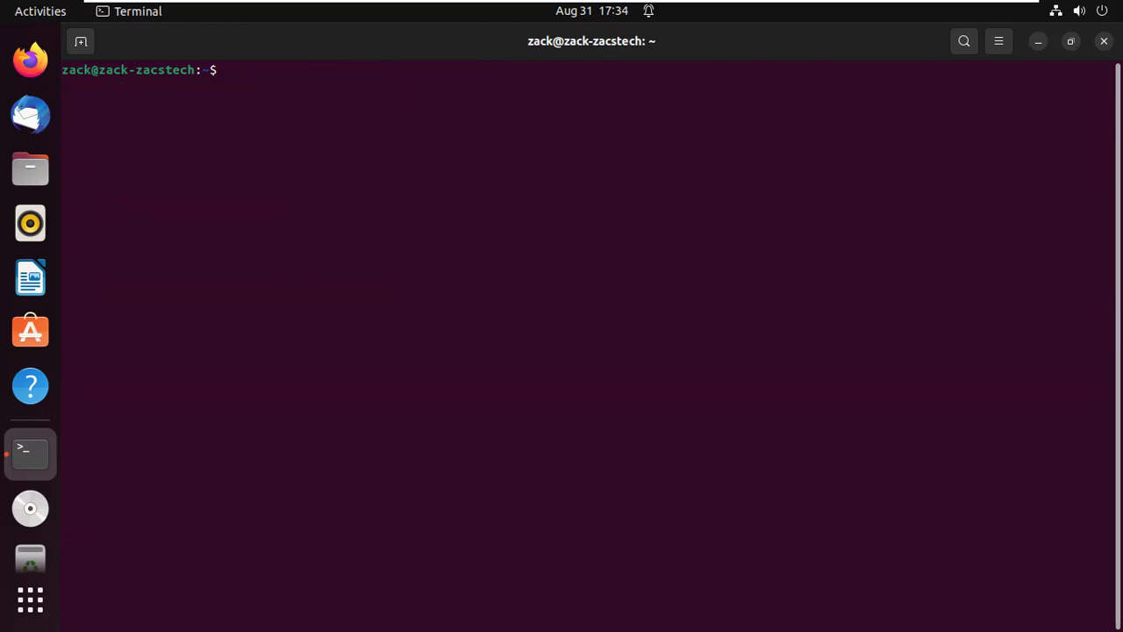
Add user zack to the libvirt and kvm groups
text(sudo)
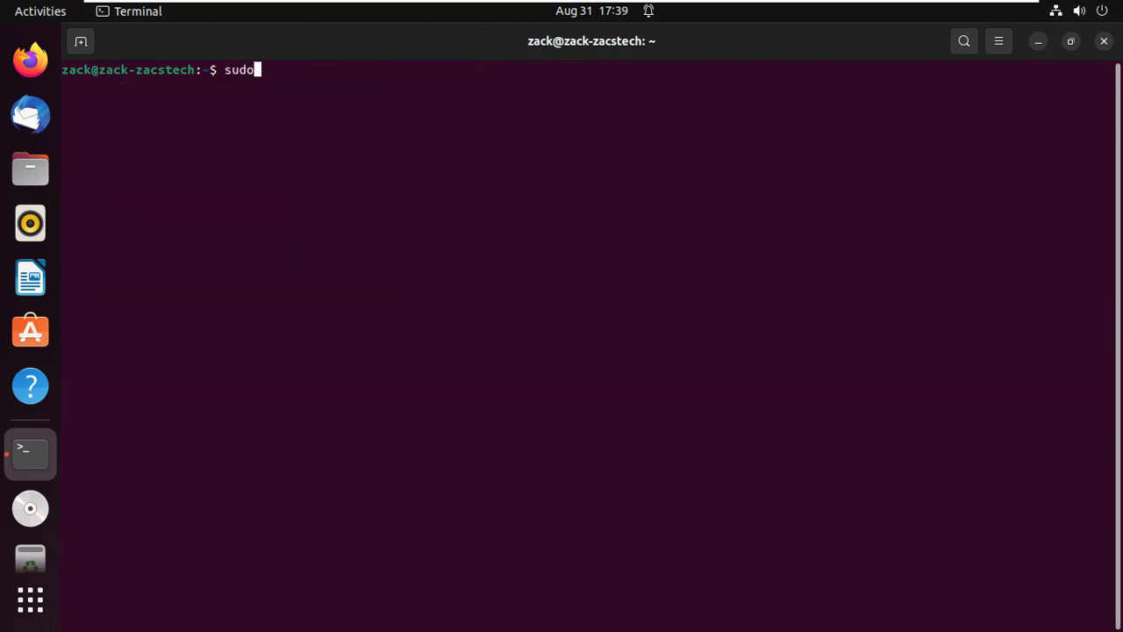
text(adduser zack  libvirt)
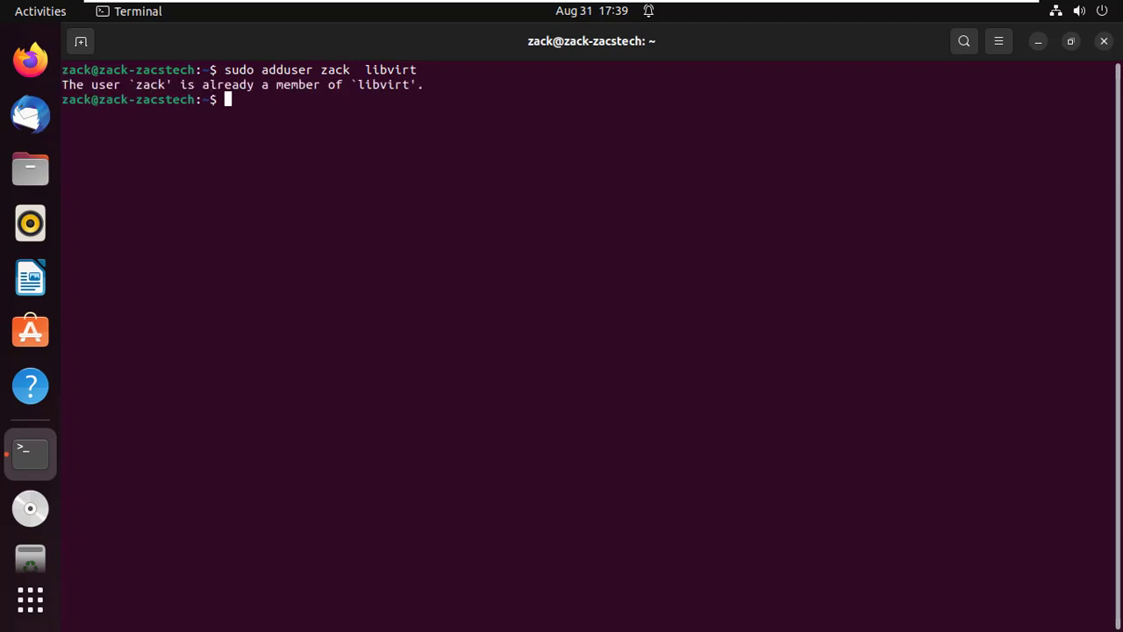
text(sudo adduser zack  libvirt)
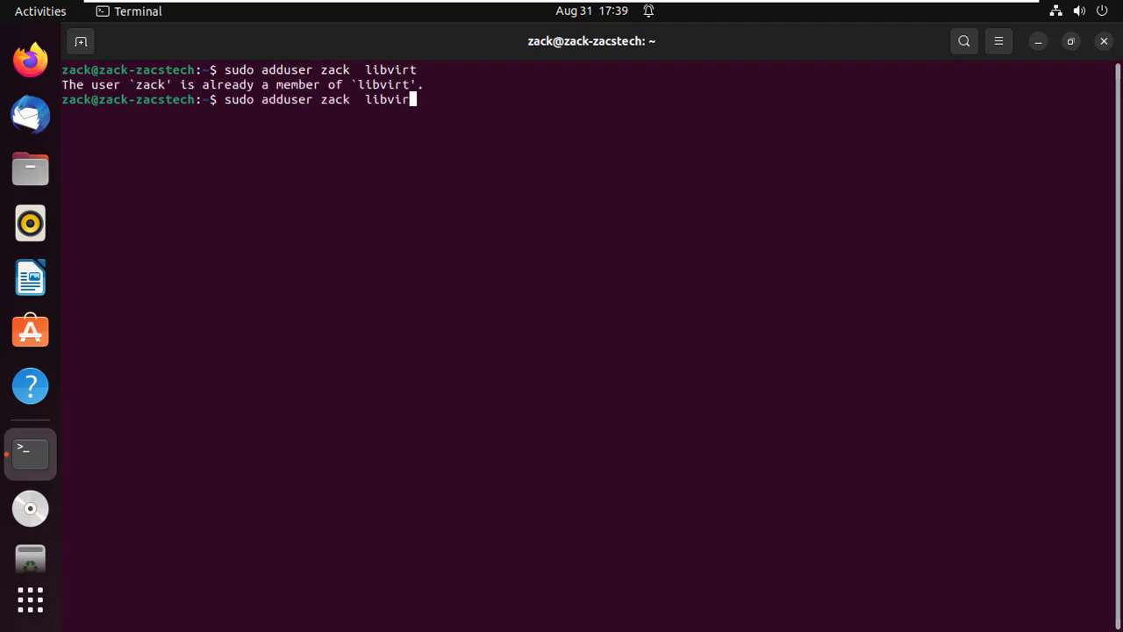
key(BackSpace)
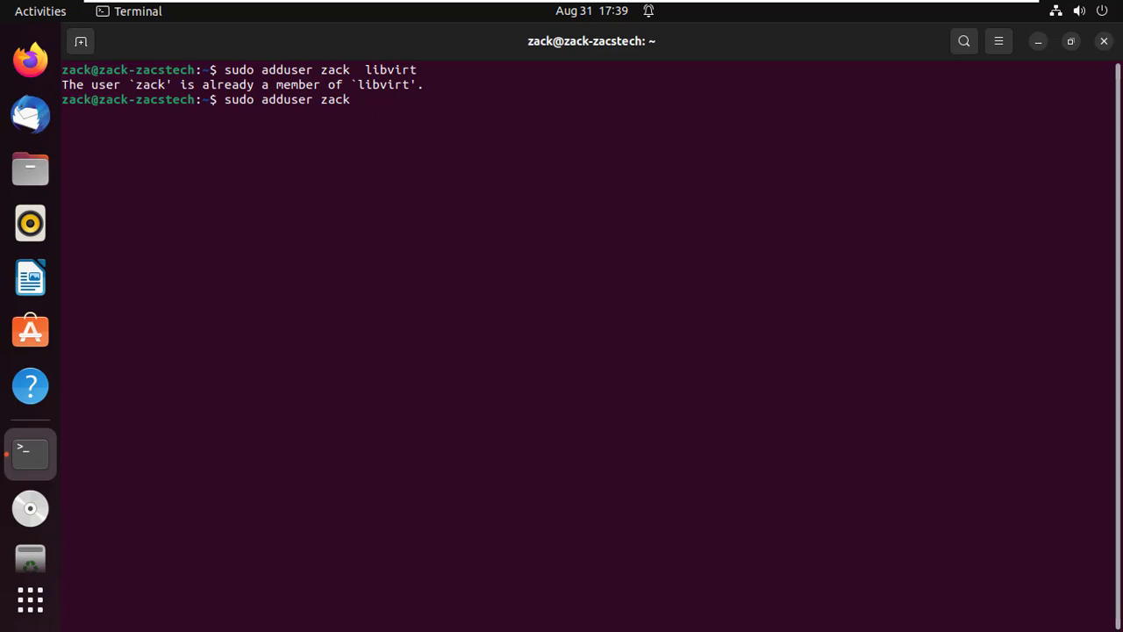
text(kvm)
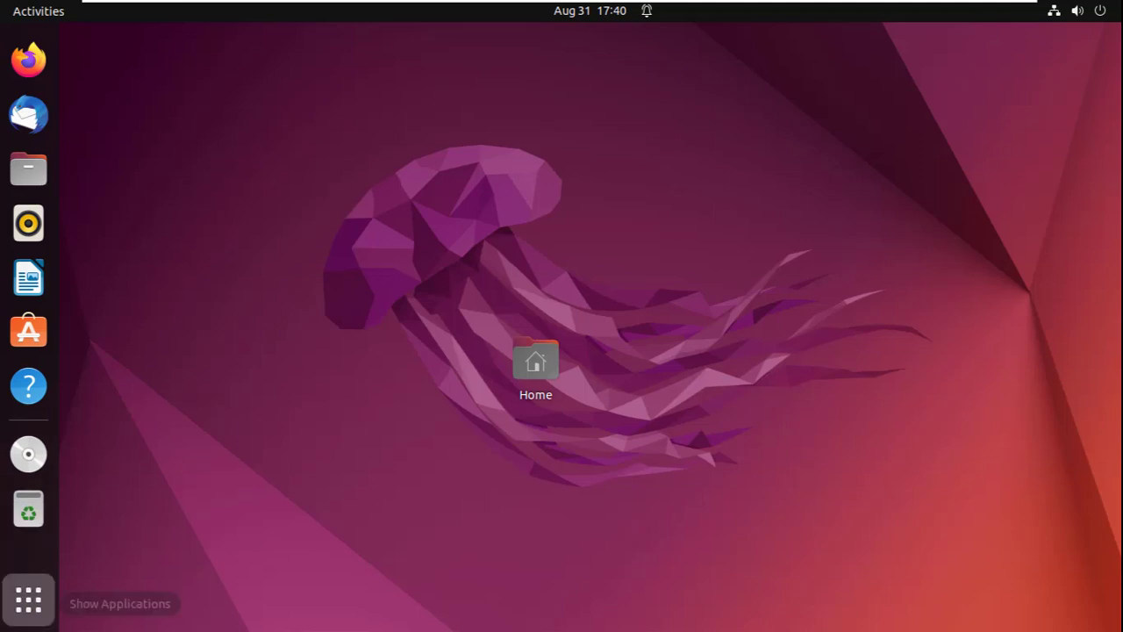
Search applications for 'virt' and launch Virtual Machine Manager
click(29, 599)
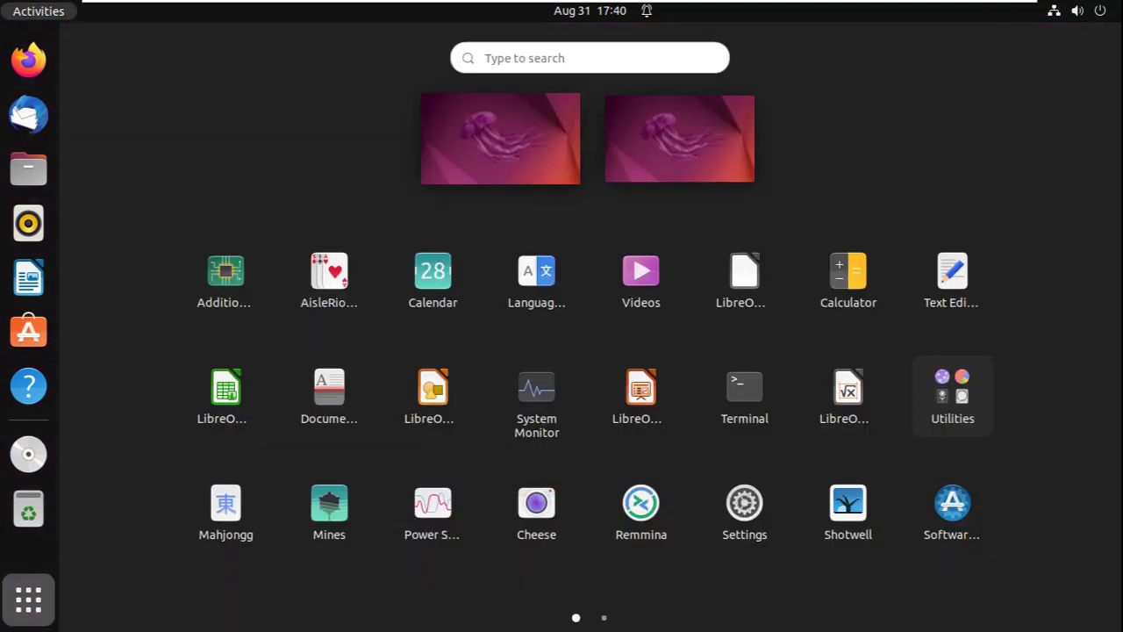
click(590, 58)
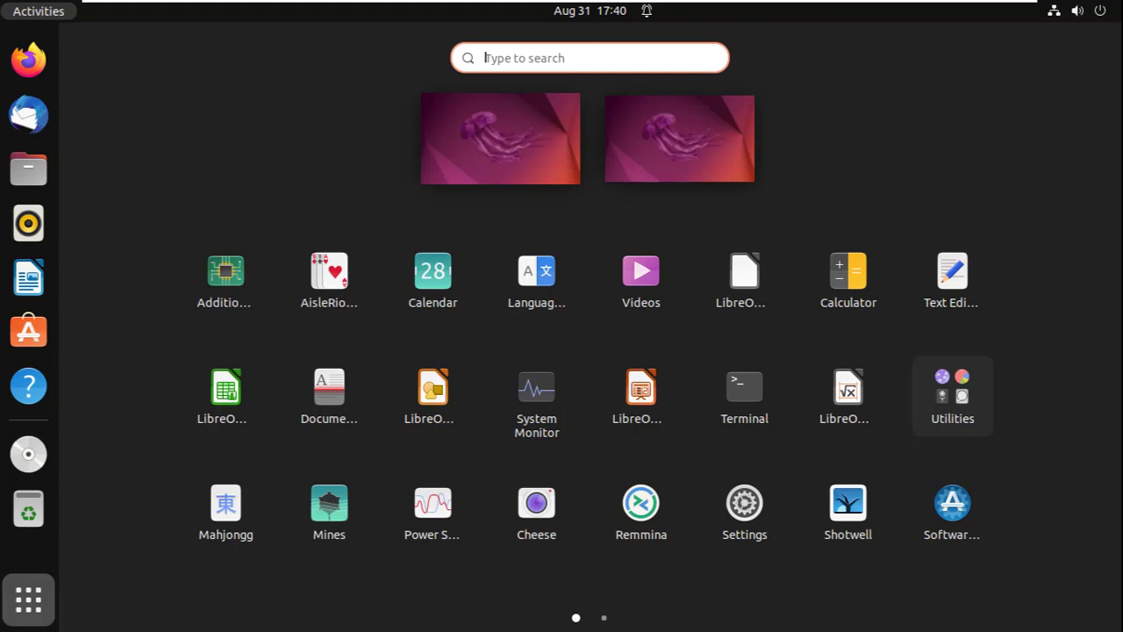
text(virt)
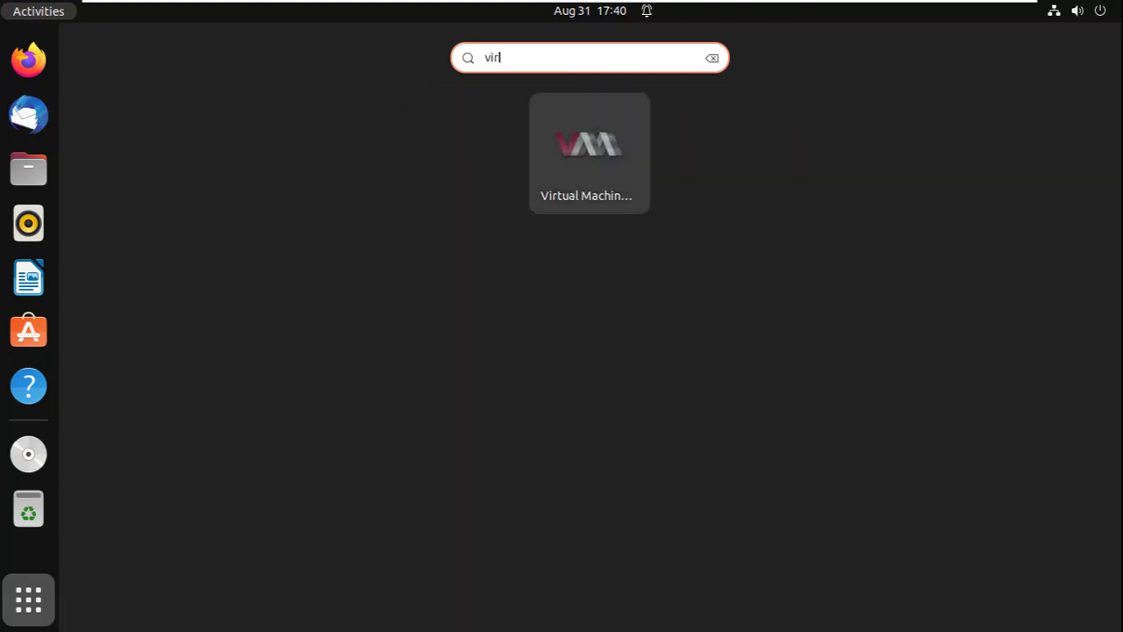
click(589, 145)
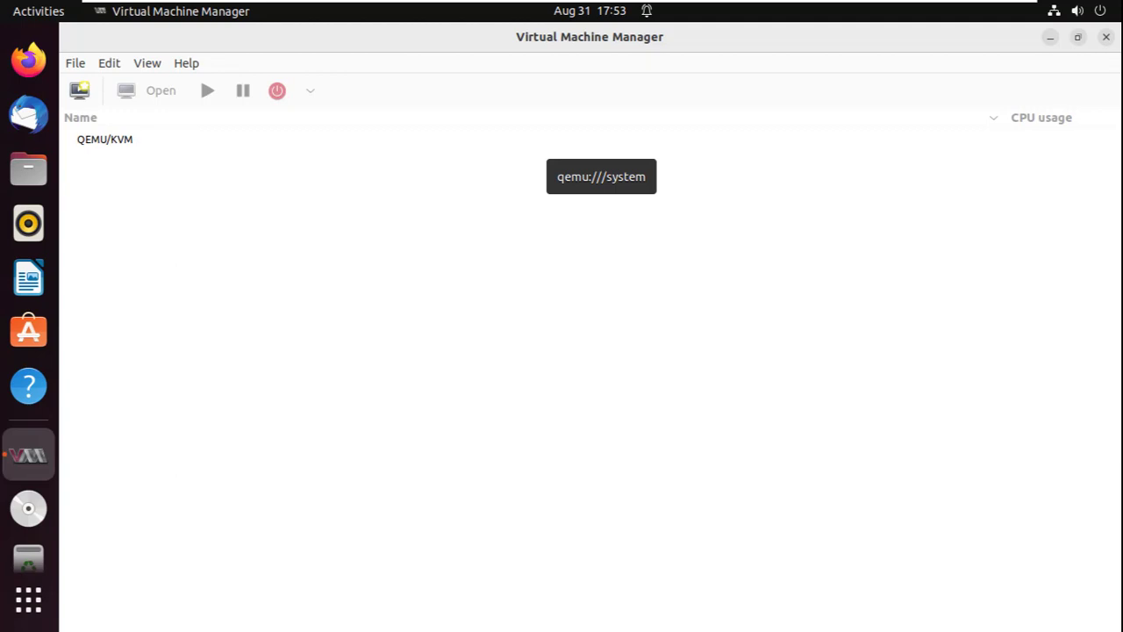
mouse_move(80, 90)
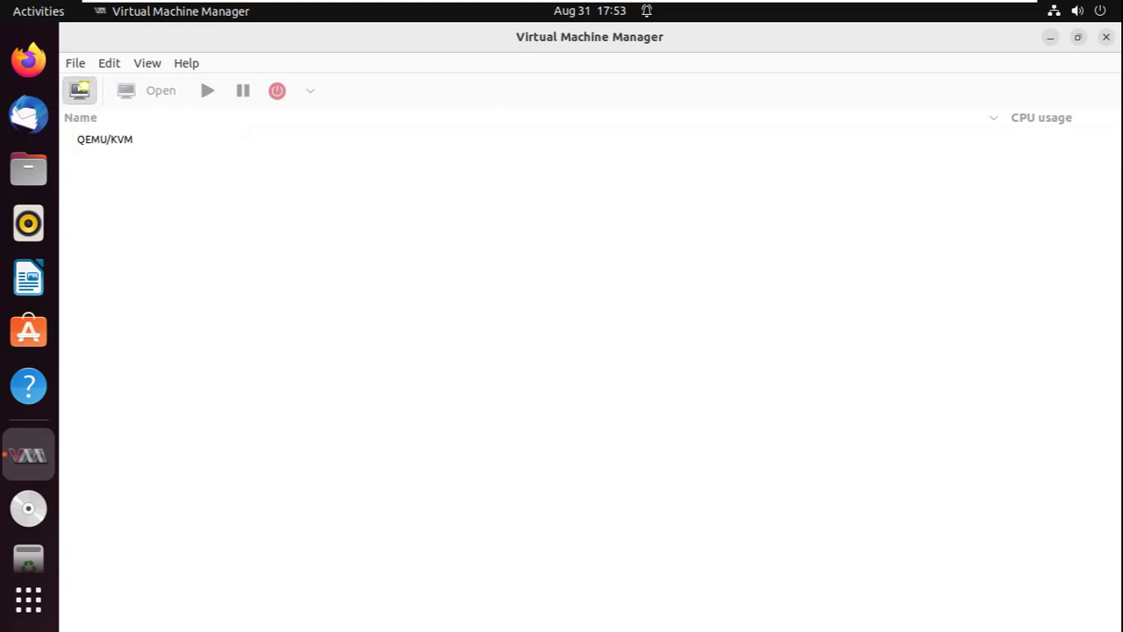
Start a new VM from local install media and browse local files for the ISO
click(80, 91)
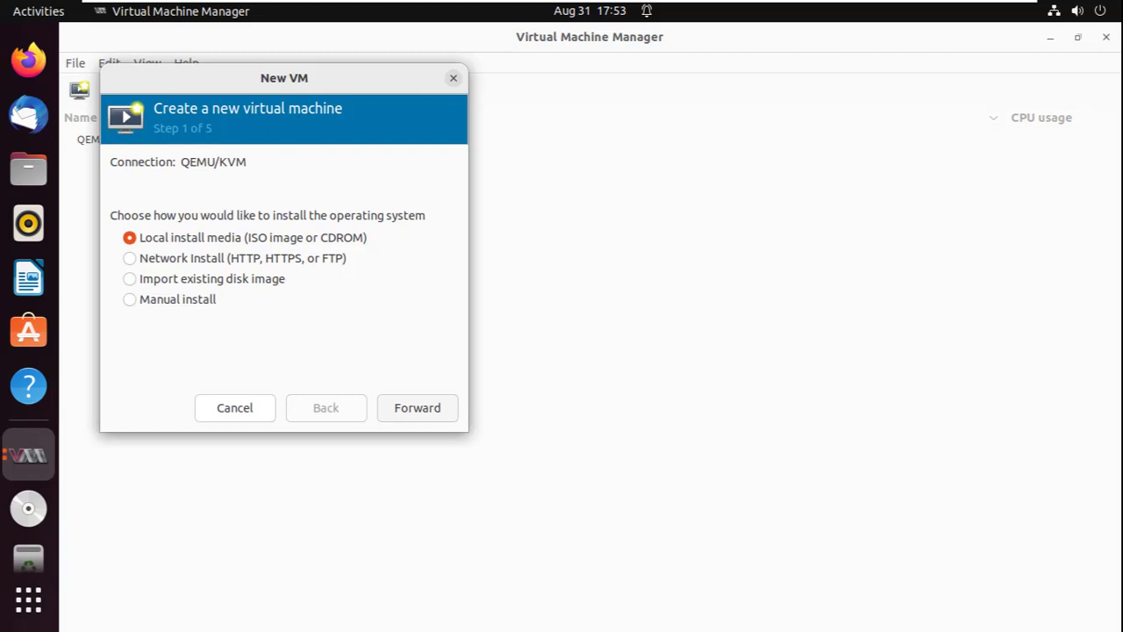
click(417, 408)
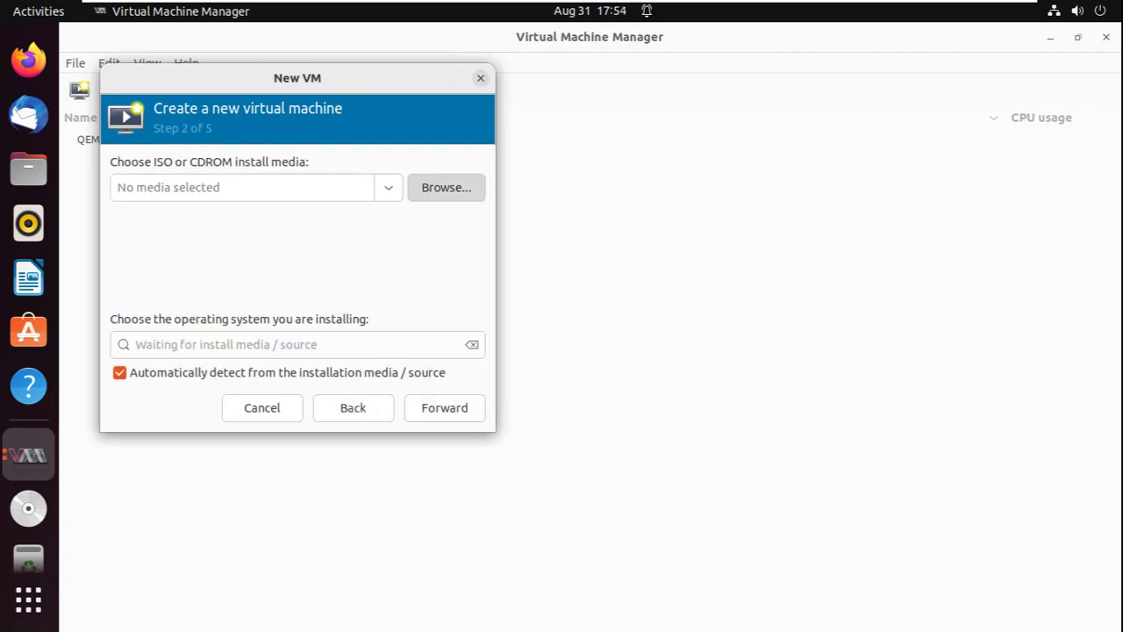
click(445, 187)
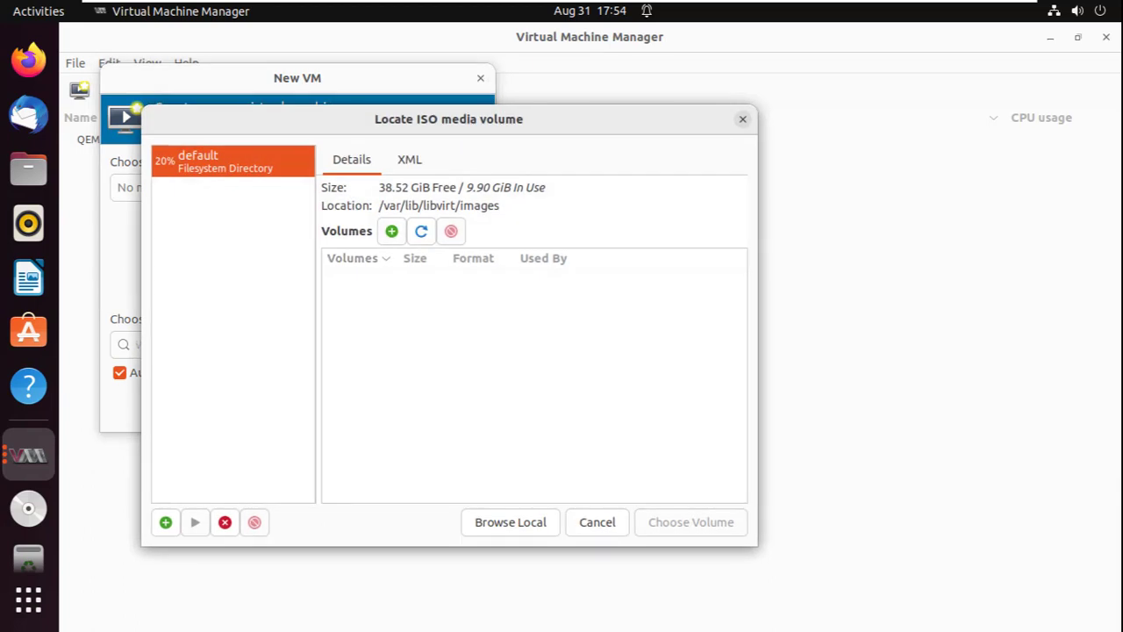
click(510, 521)
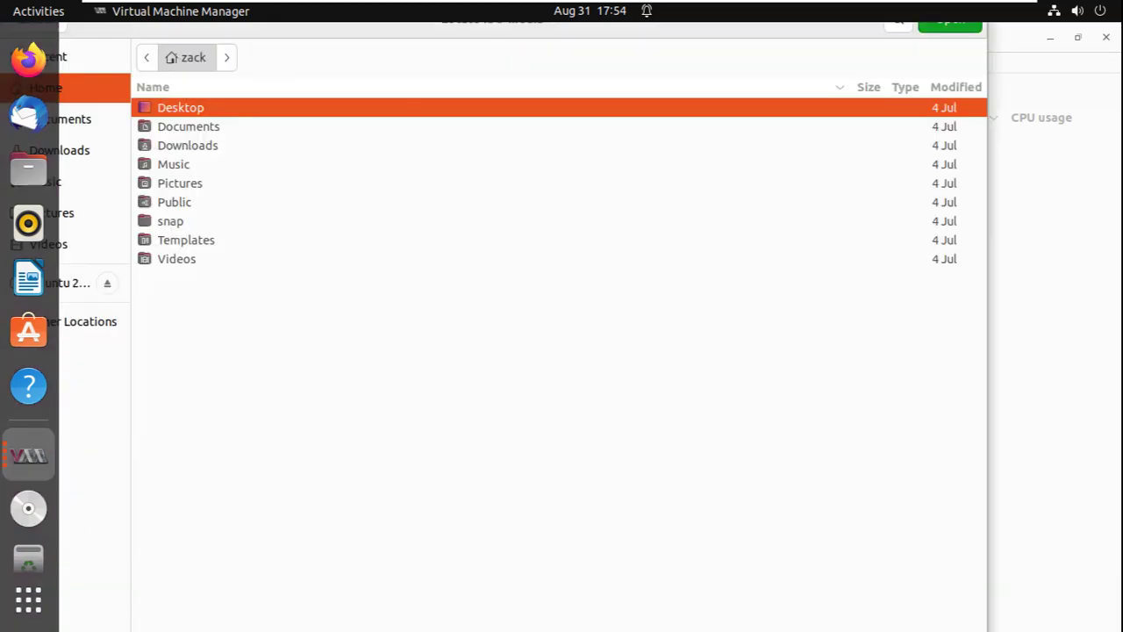